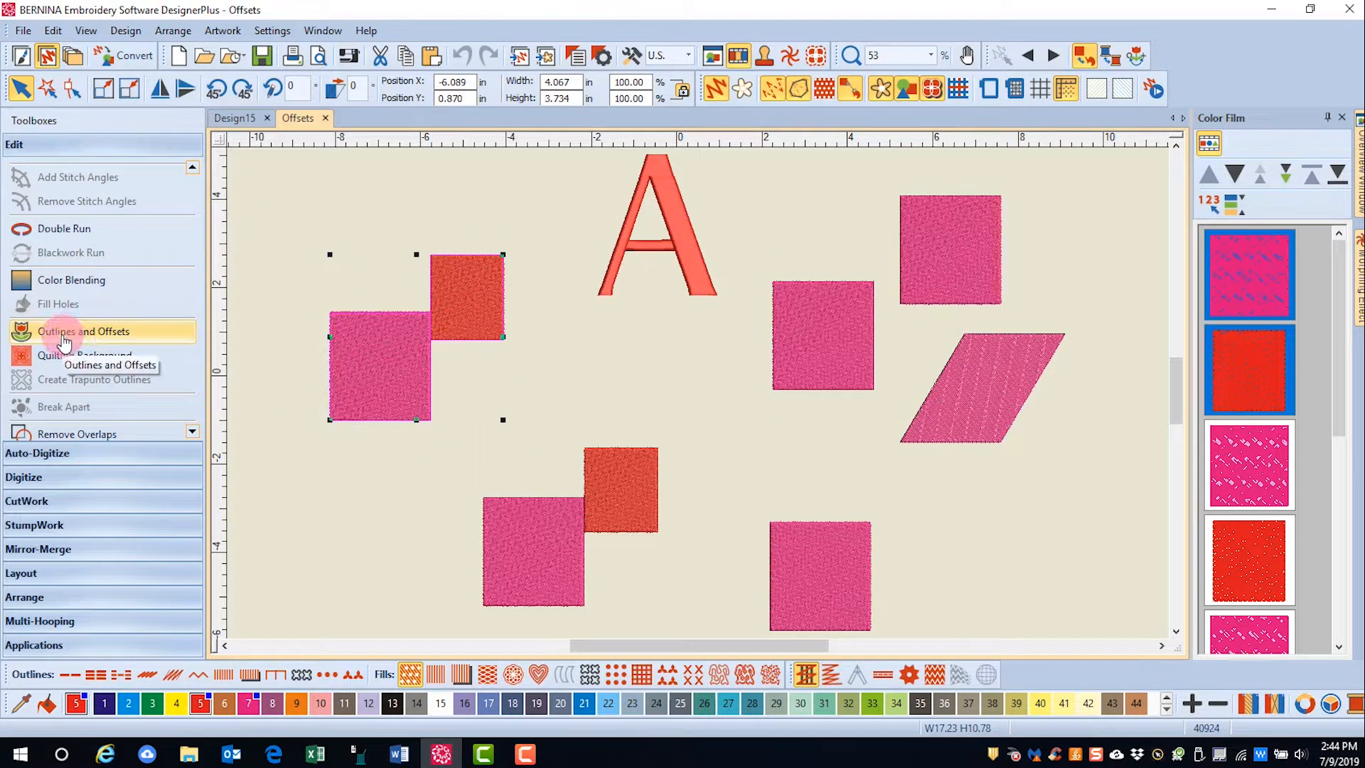
Step: Bring up Outlines and Offsets for the upper-left squares with Object outlines unchecked
left_click(83, 331)
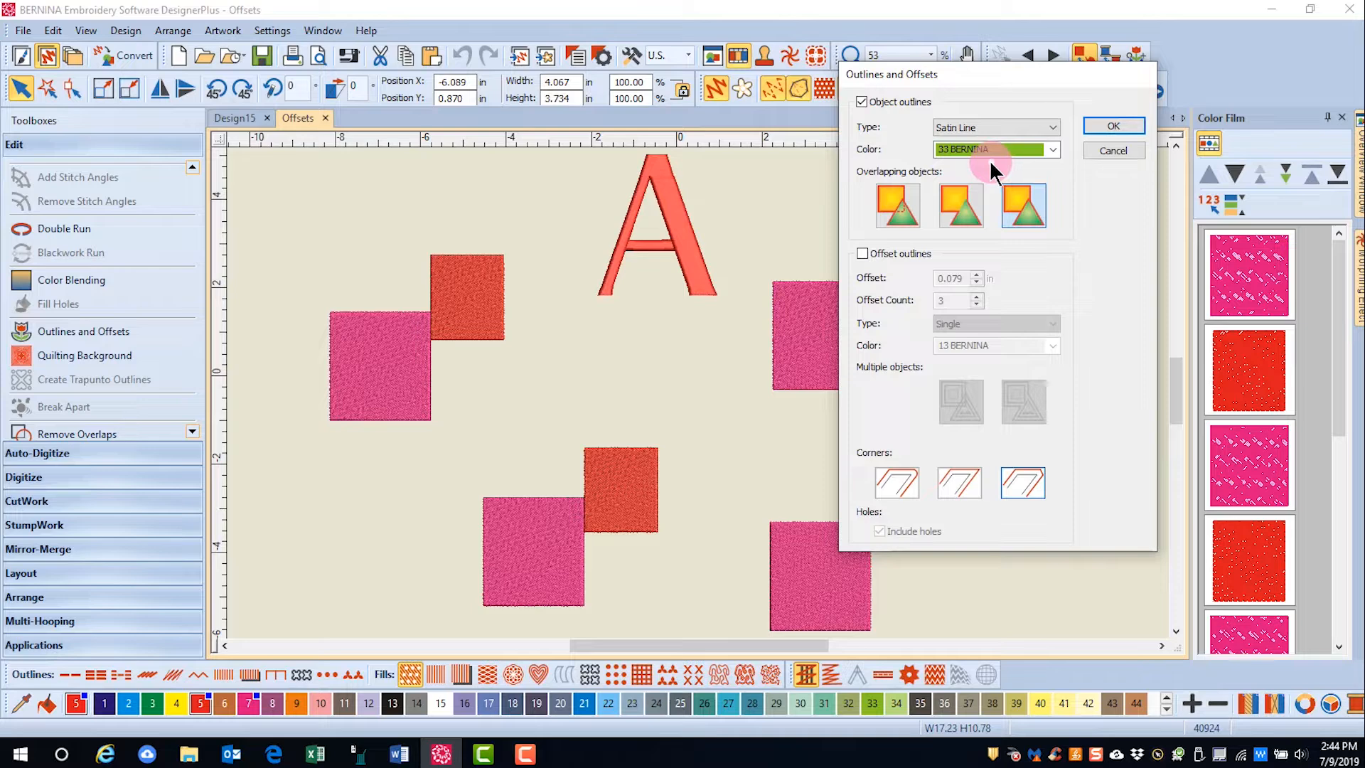
left_click(862, 103)
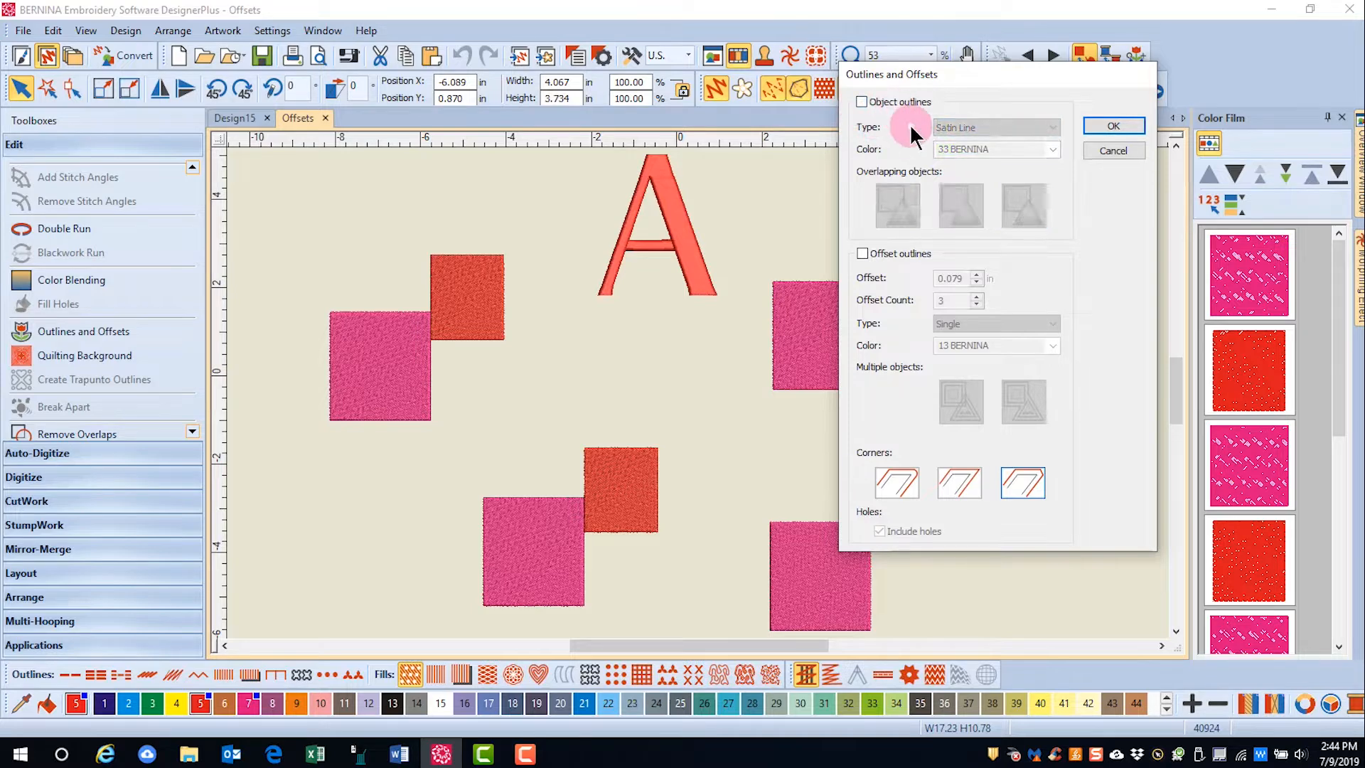
Step: Apply three overlapping Triple-stitch offset outlines at offset 0.079 around each square
left_click(861, 253)
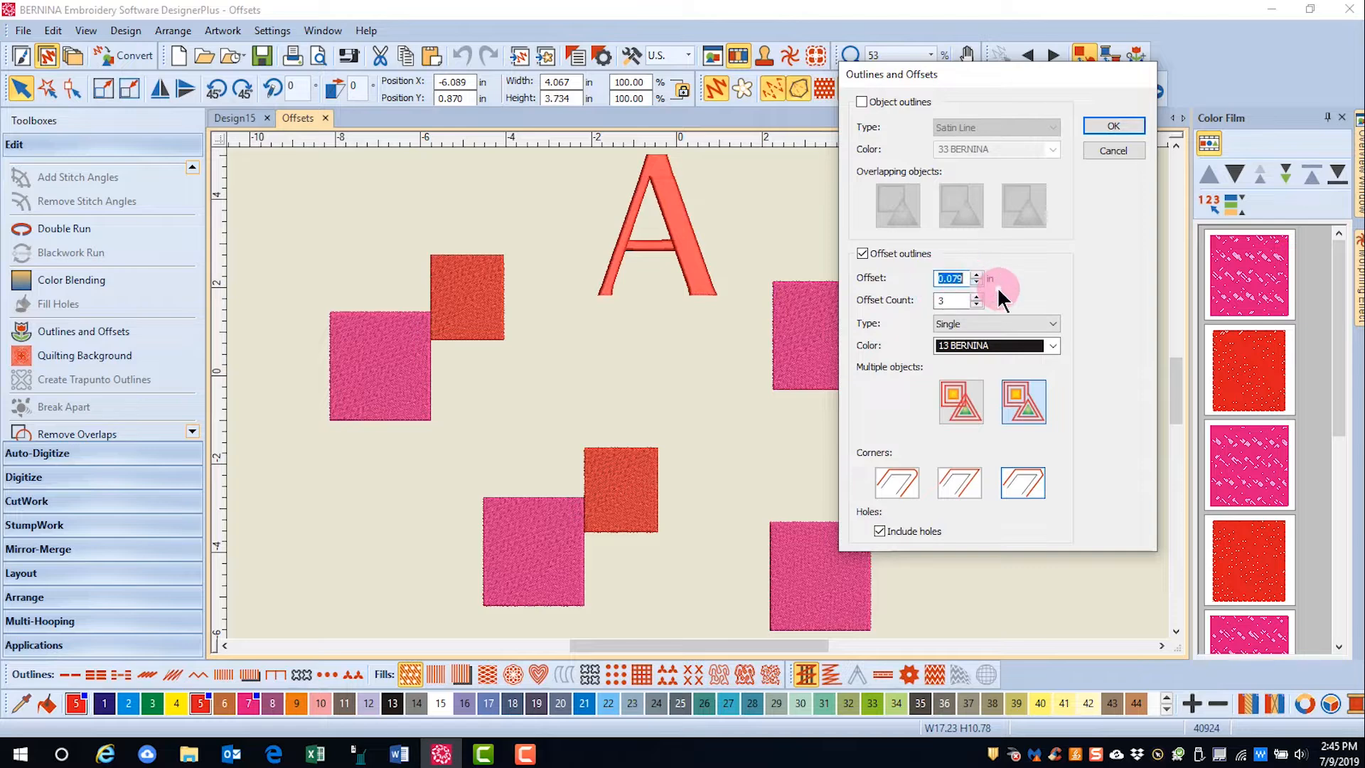
type("2")
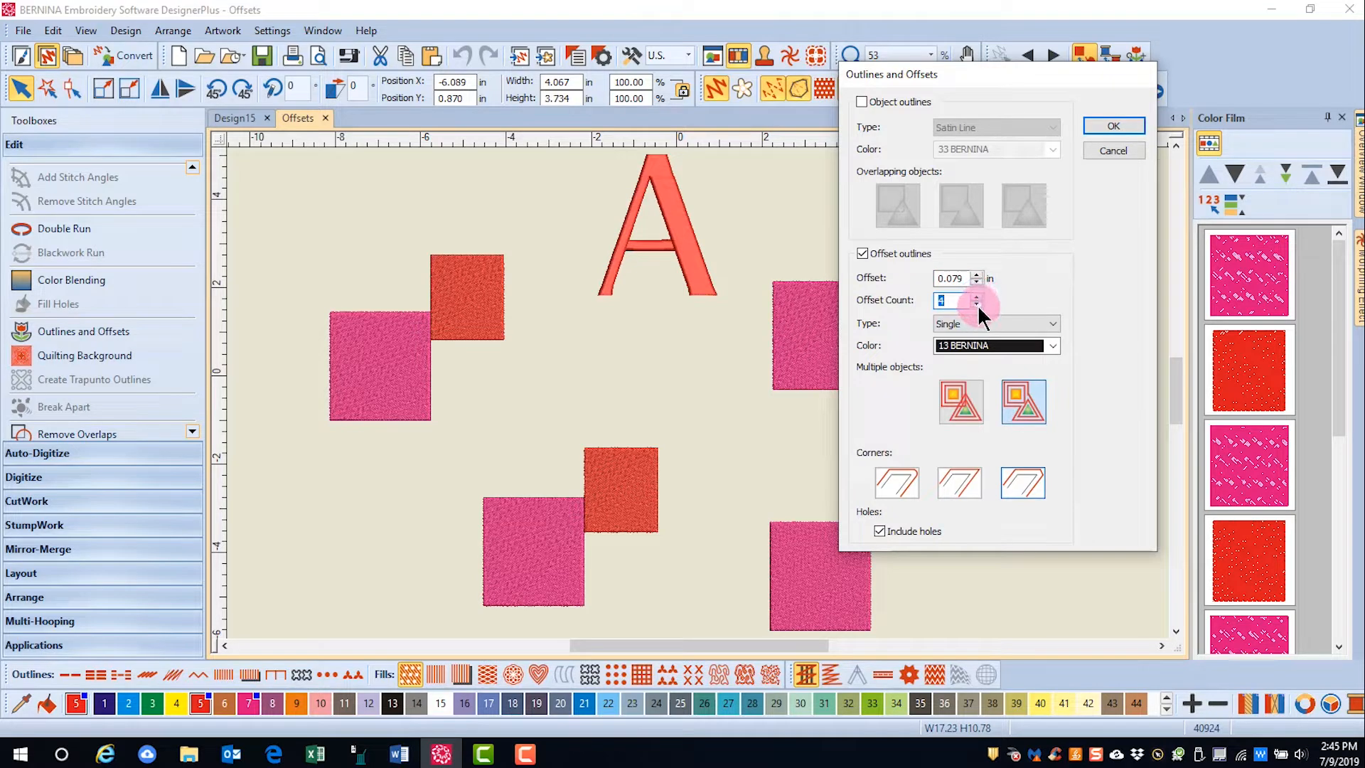
left_click(977, 305)
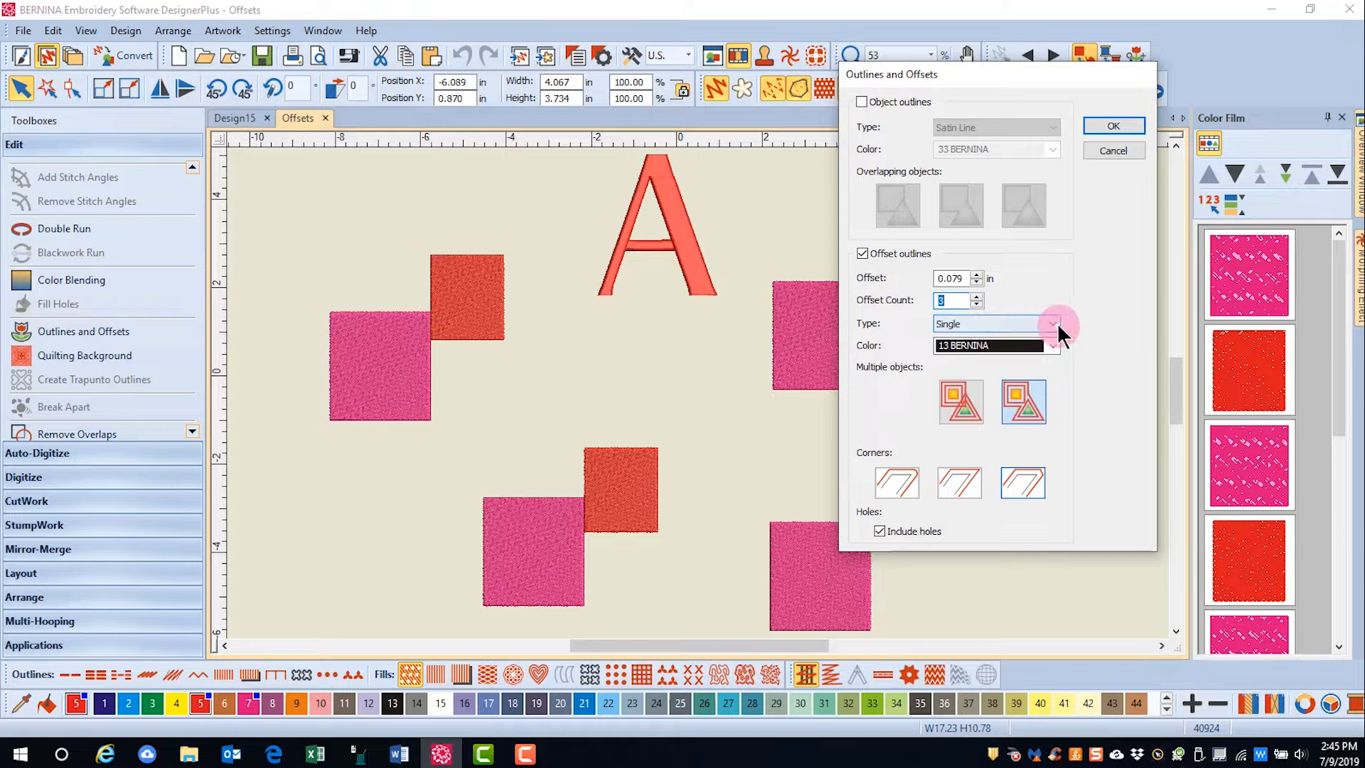
left_click(1056, 322)
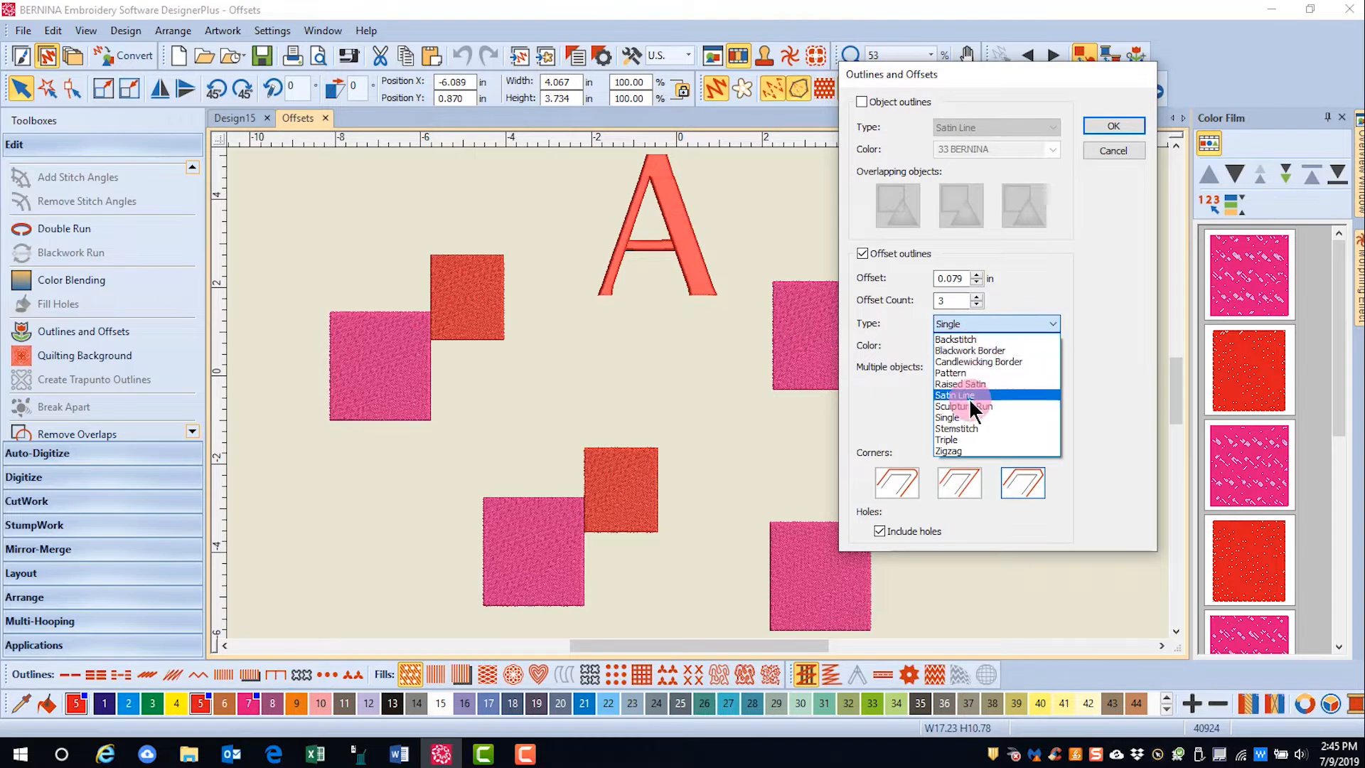
left_click(947, 440)
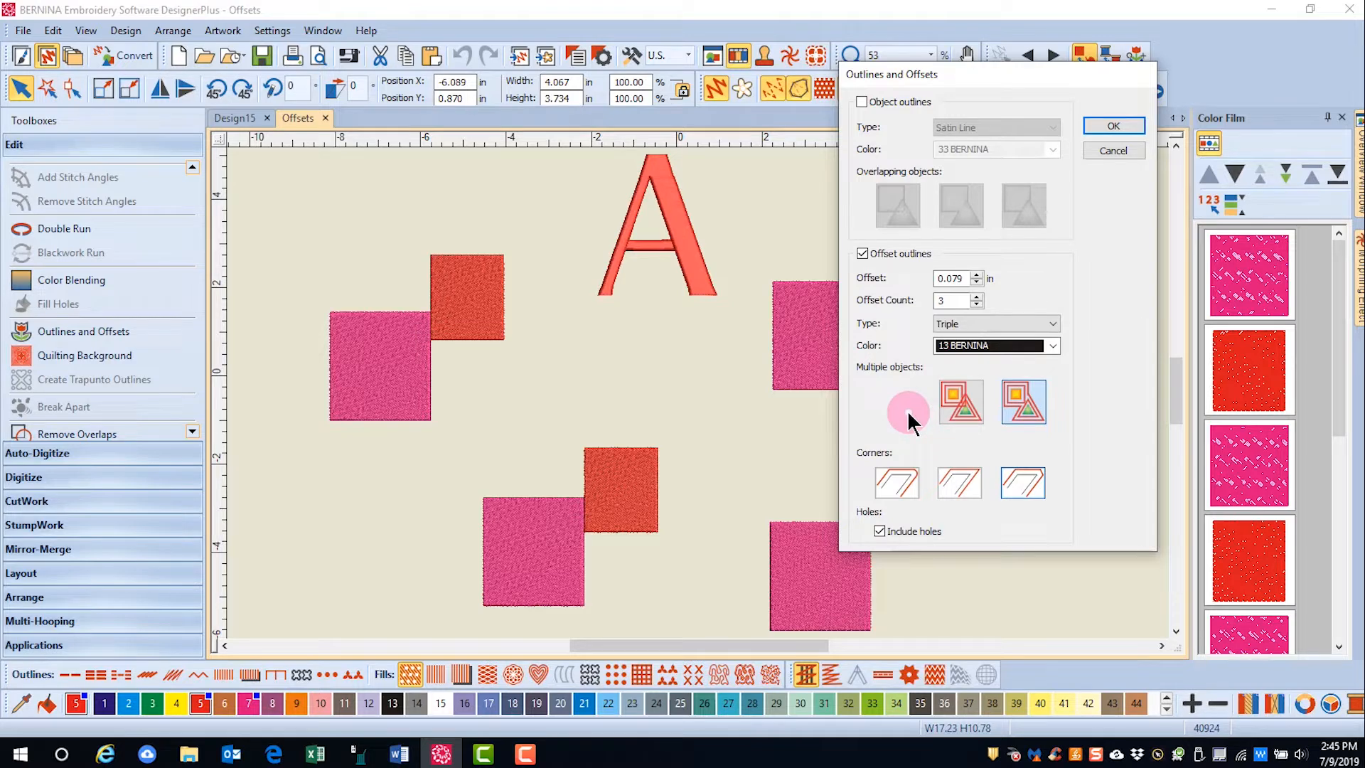
mouse_move(960, 403)
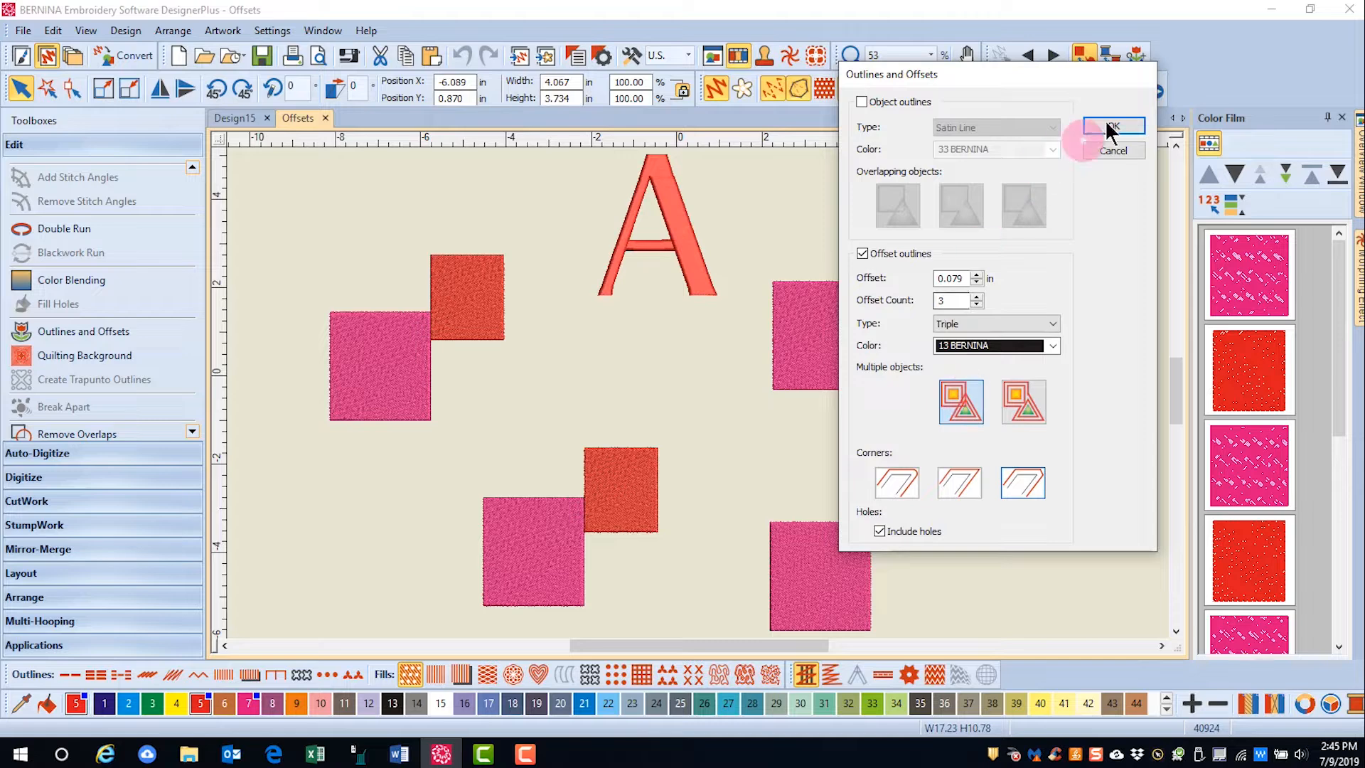
left_click(1112, 126)
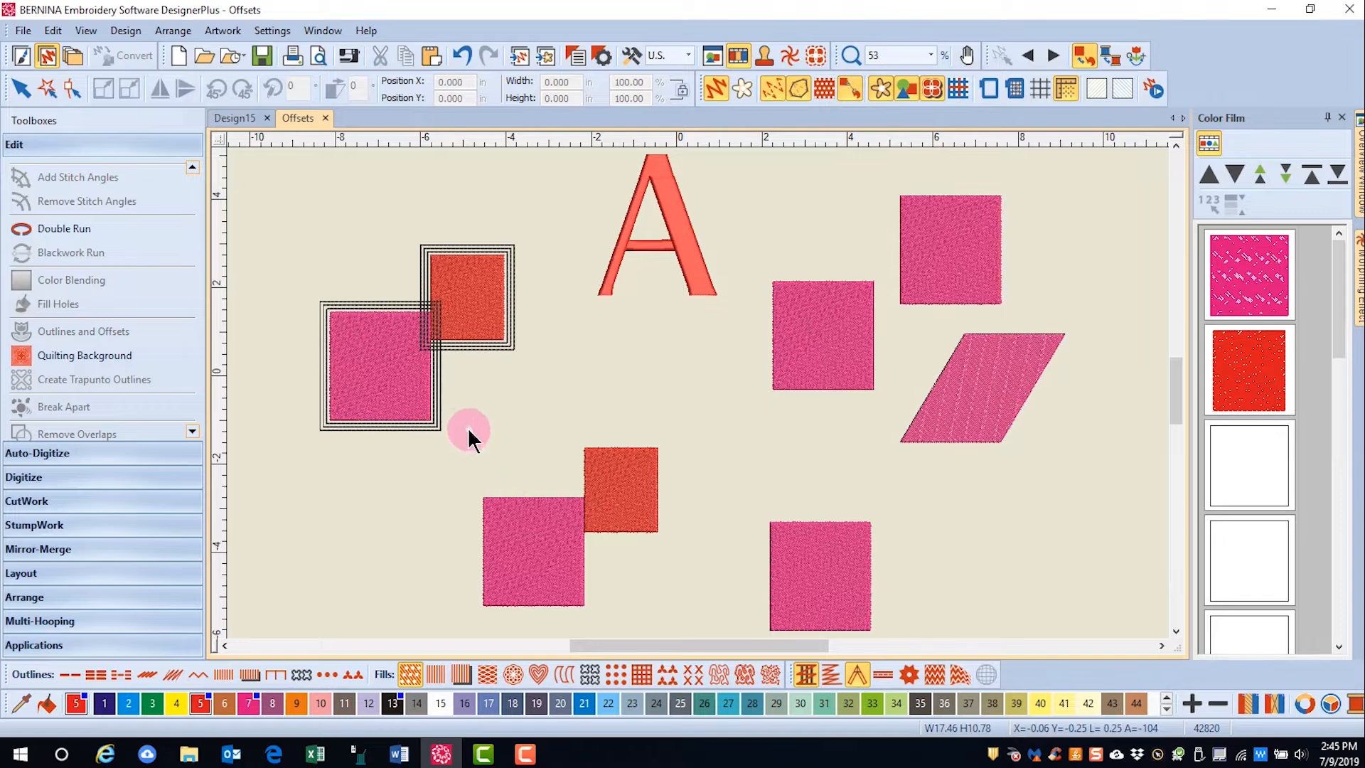
Step: Outline the lower square pair as one merged shape with triple-stitch offsets
left_click(84, 331)
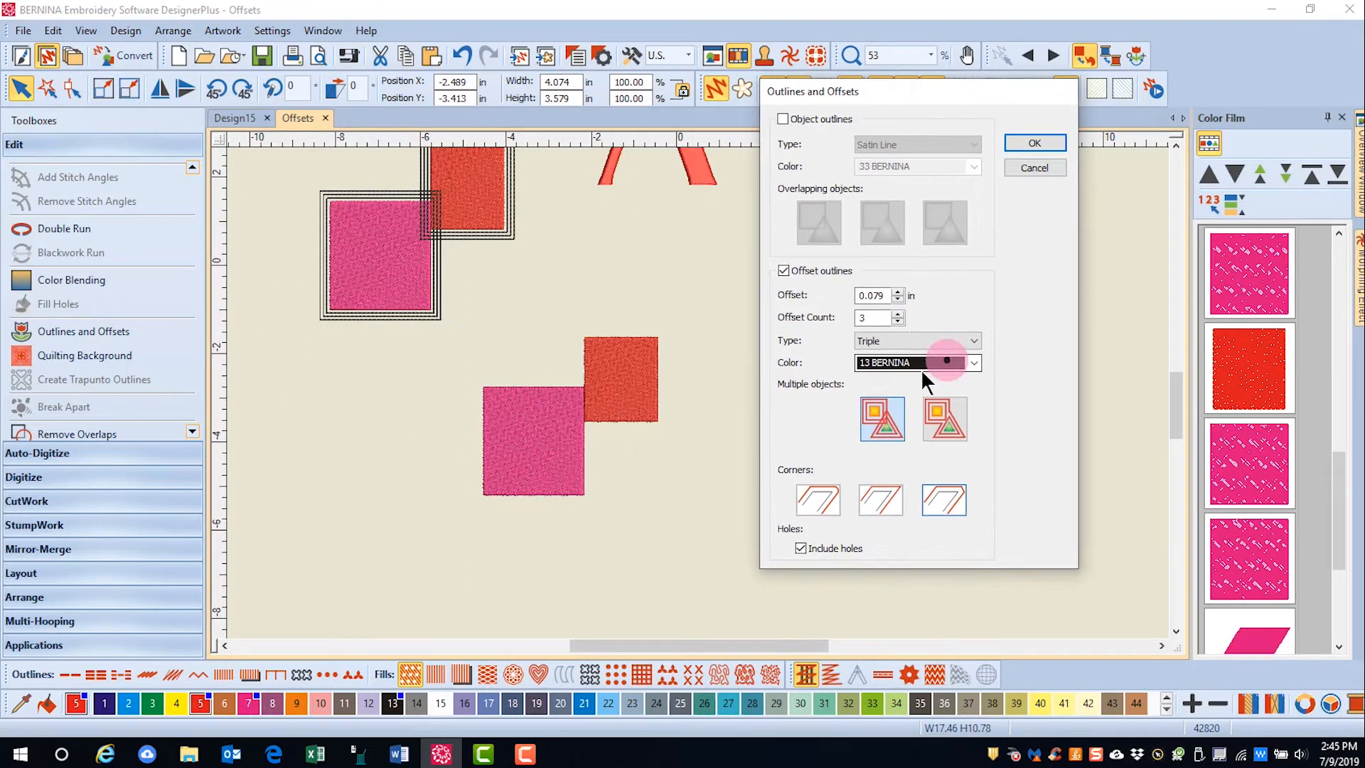
left_click(942, 418)
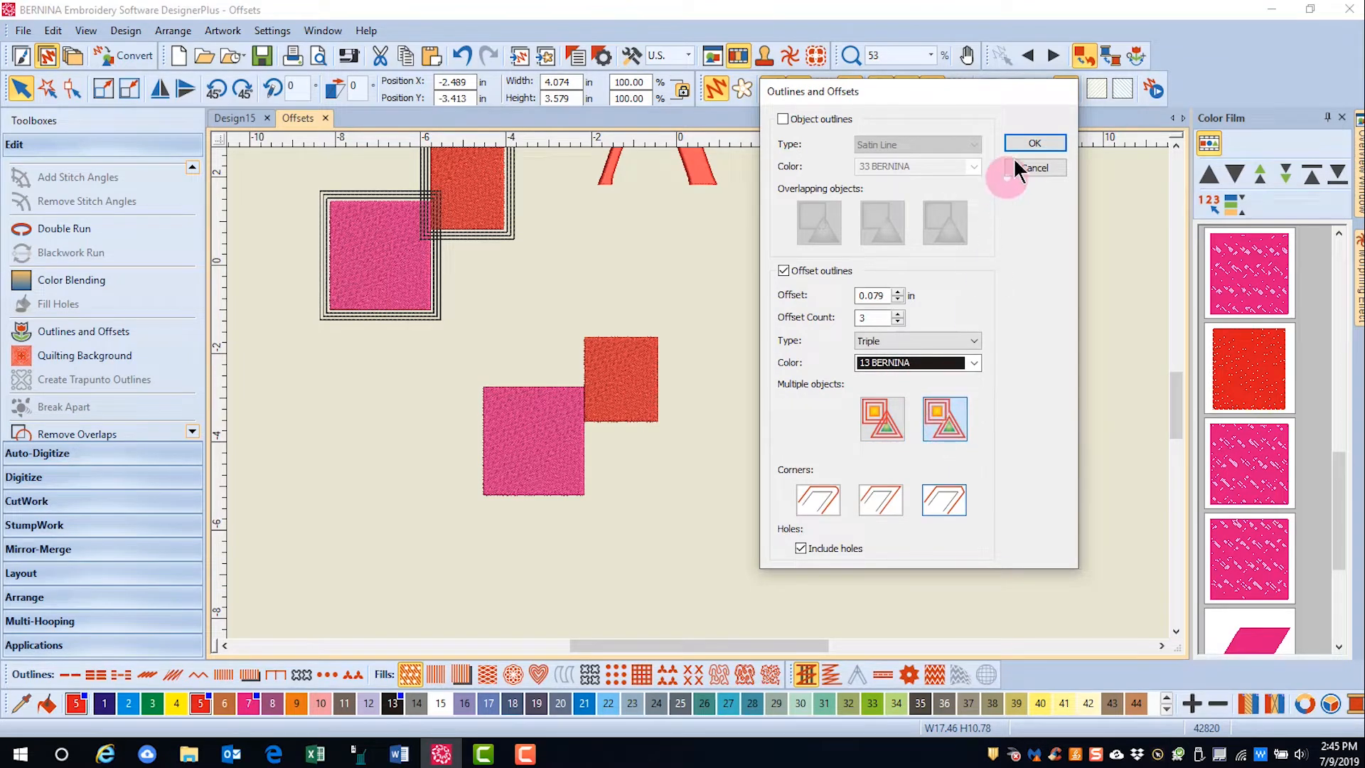
left_click(1032, 142)
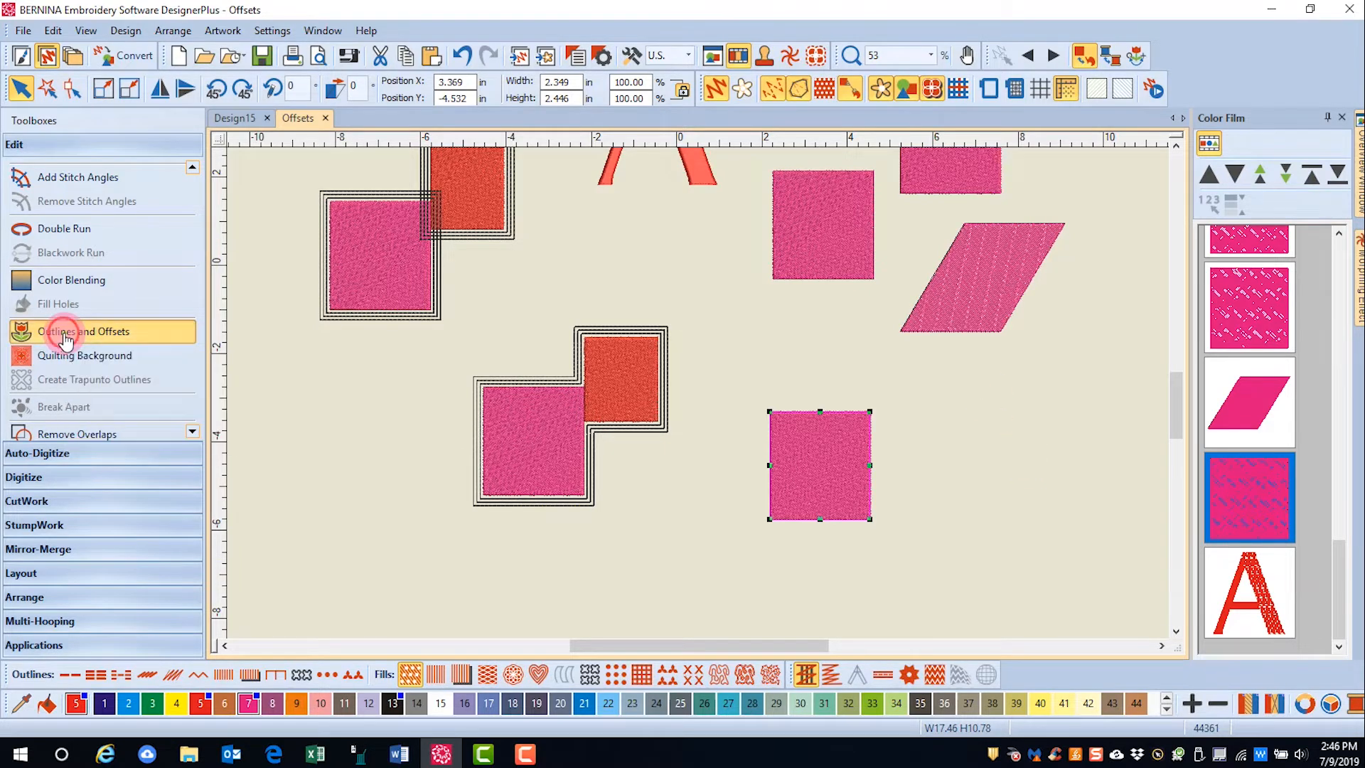
Step: Give the bottom square a black Single outline in colour 13 with -0.079 inward triple offsets
left_click(84, 331)
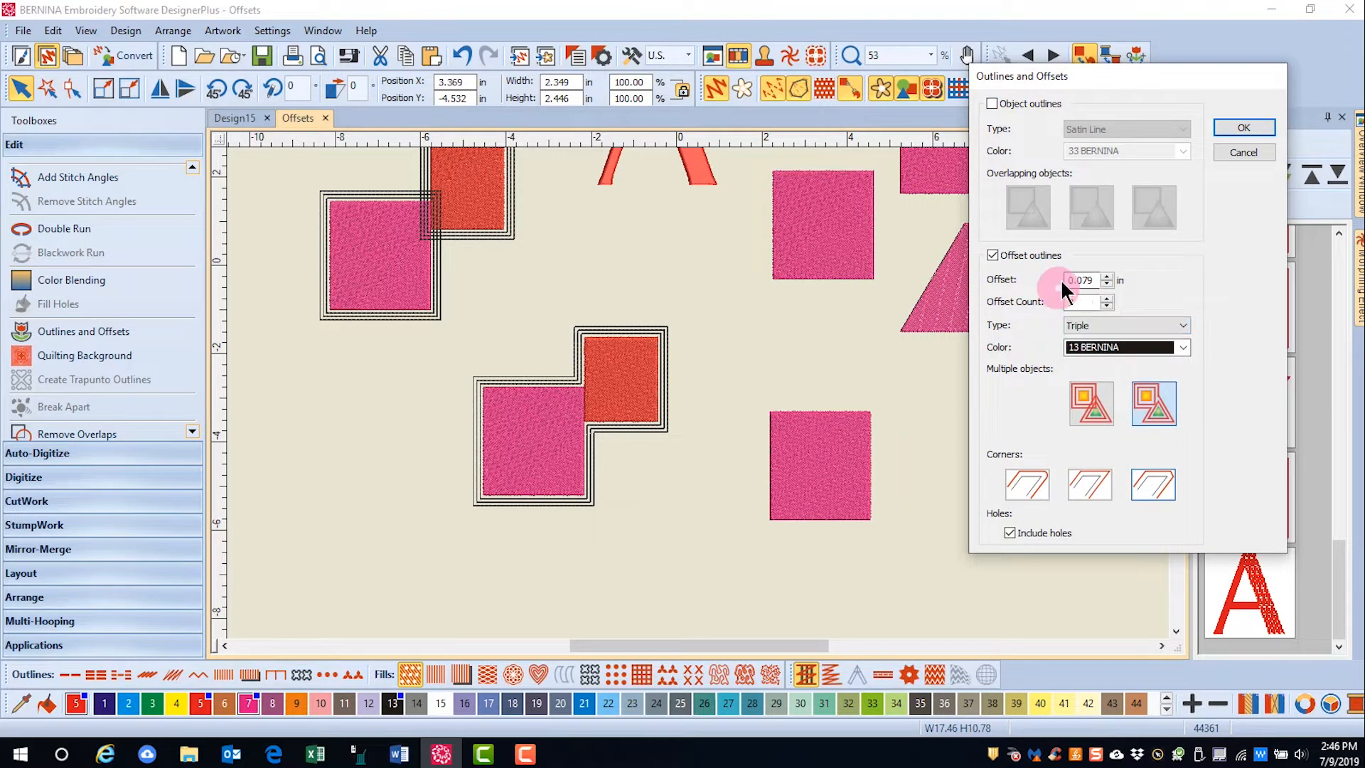
left_click(1079, 301)
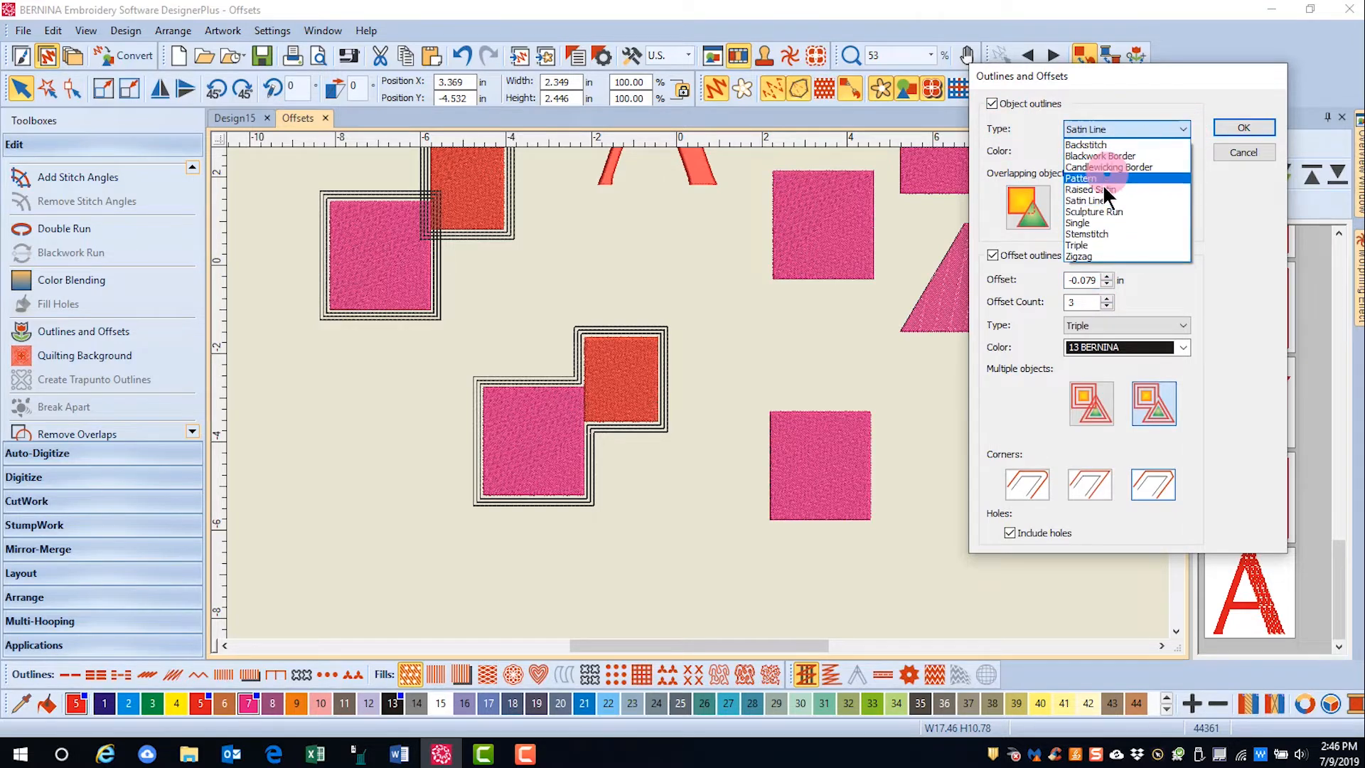
left_click(1076, 223)
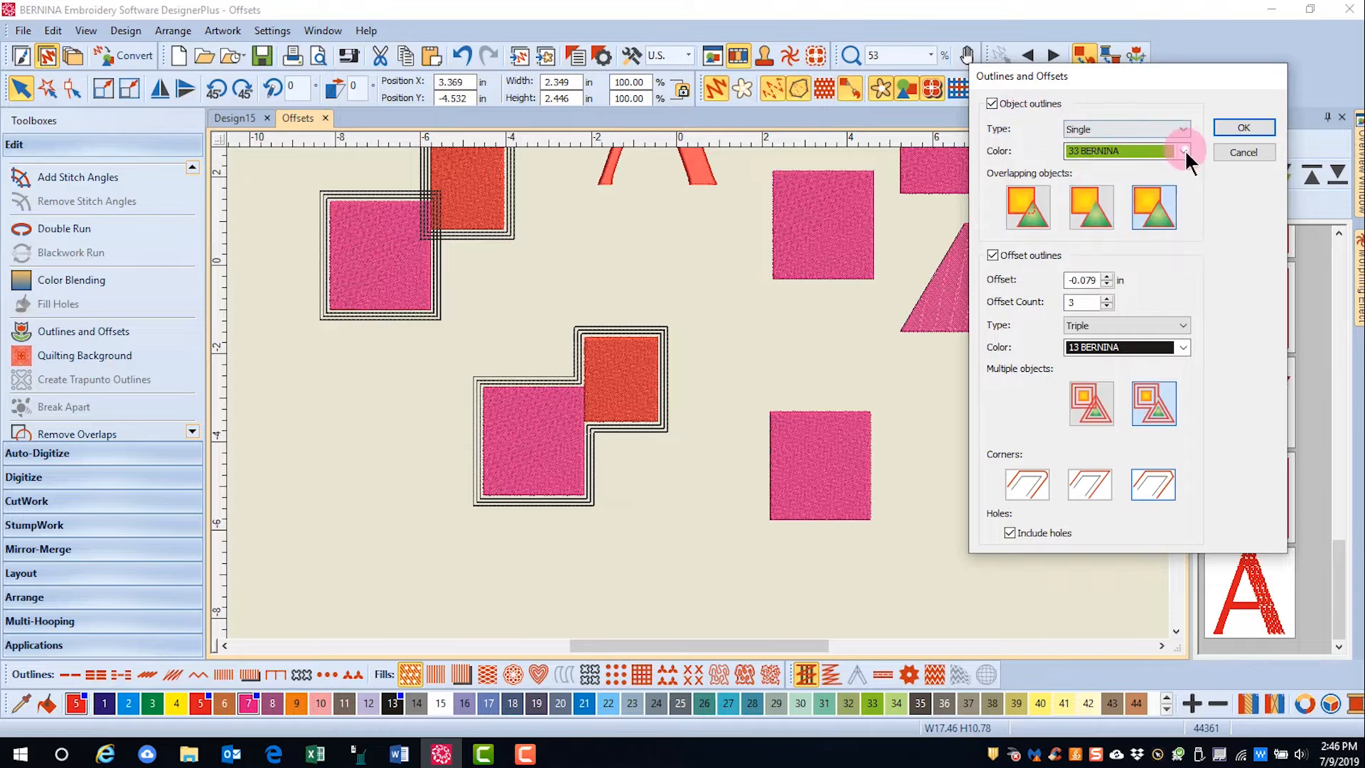
left_click(1181, 151)
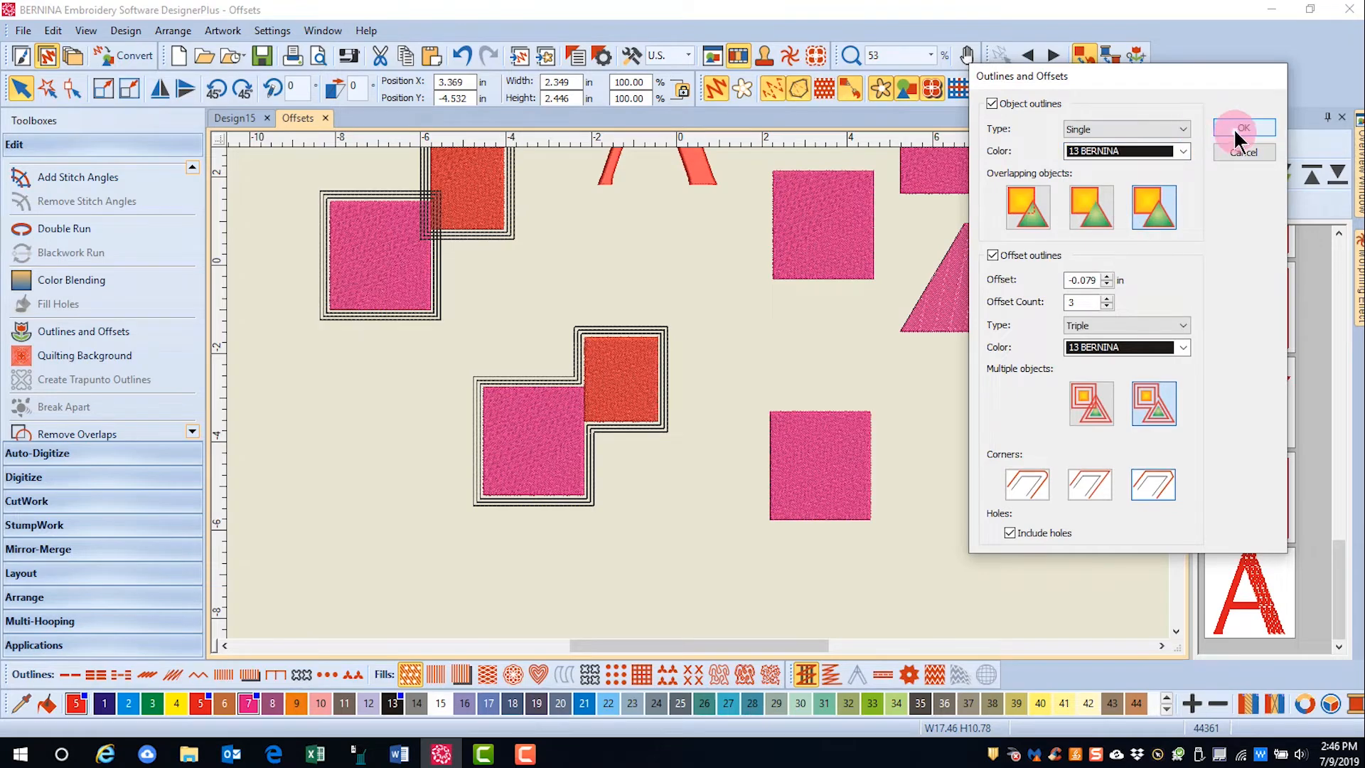
left_click(1242, 128)
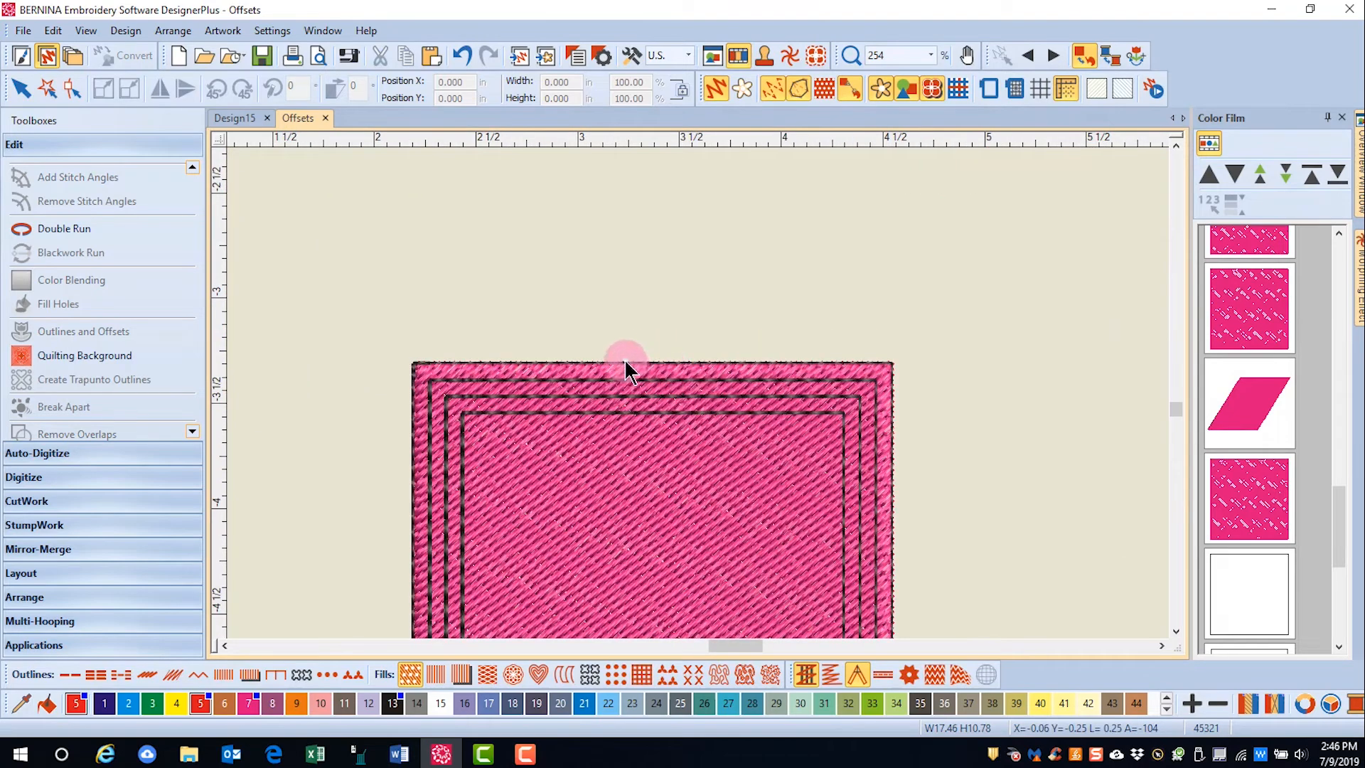
mouse_move(758, 385)
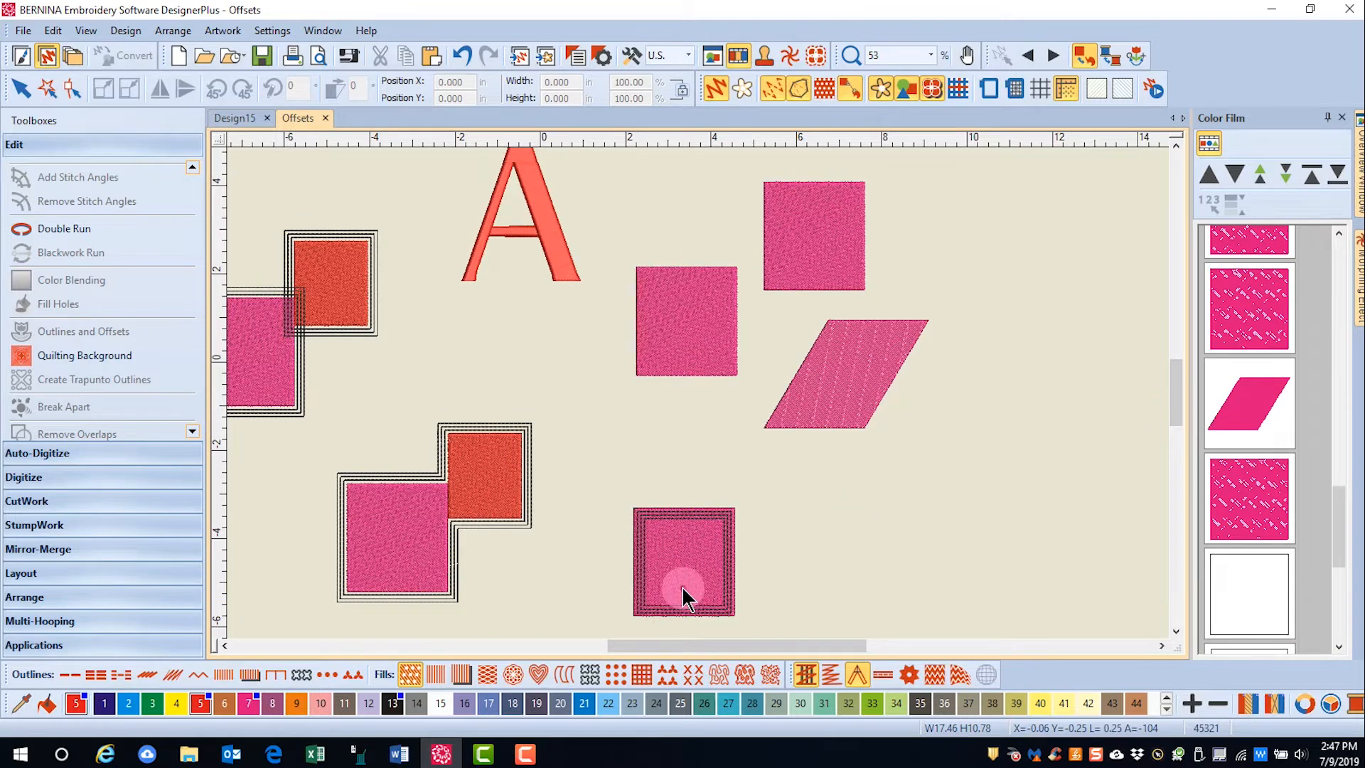
mouse_move(722, 540)
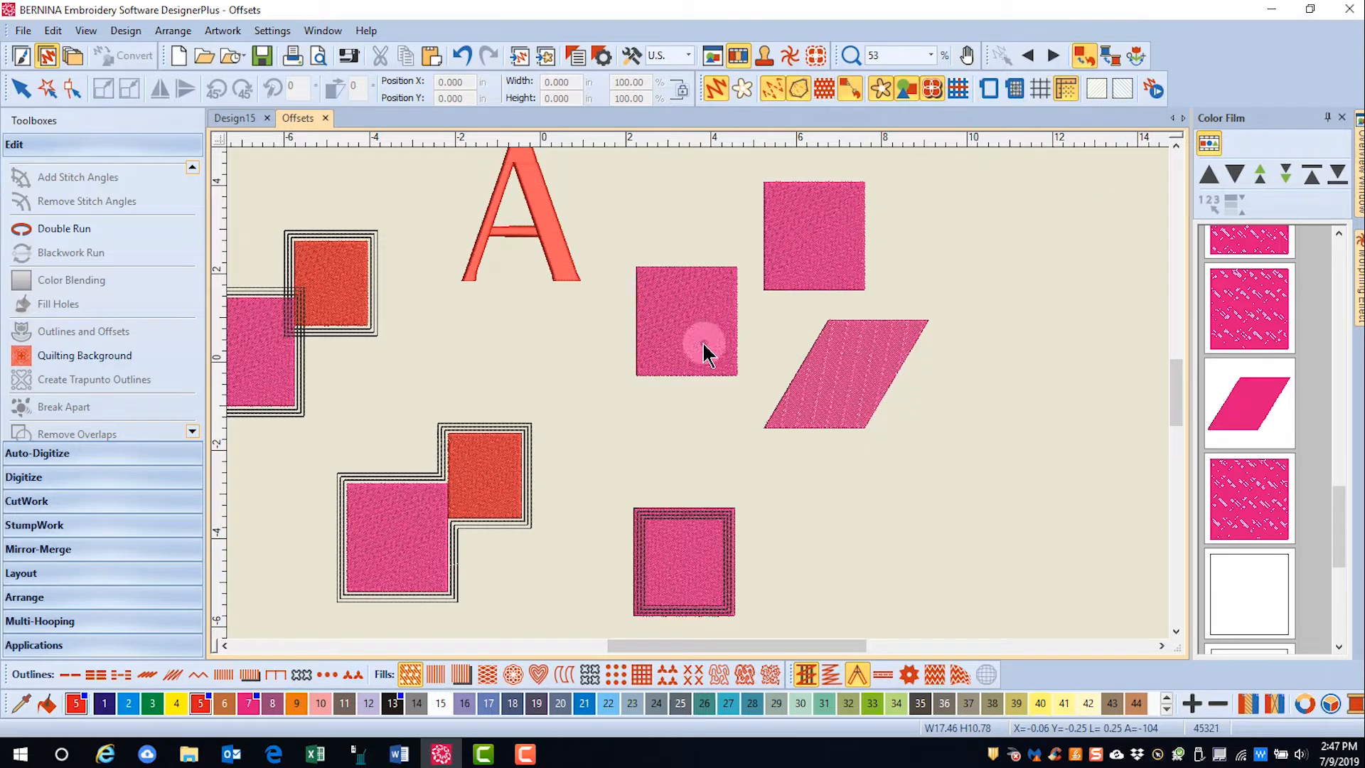
mouse_move(681, 340)
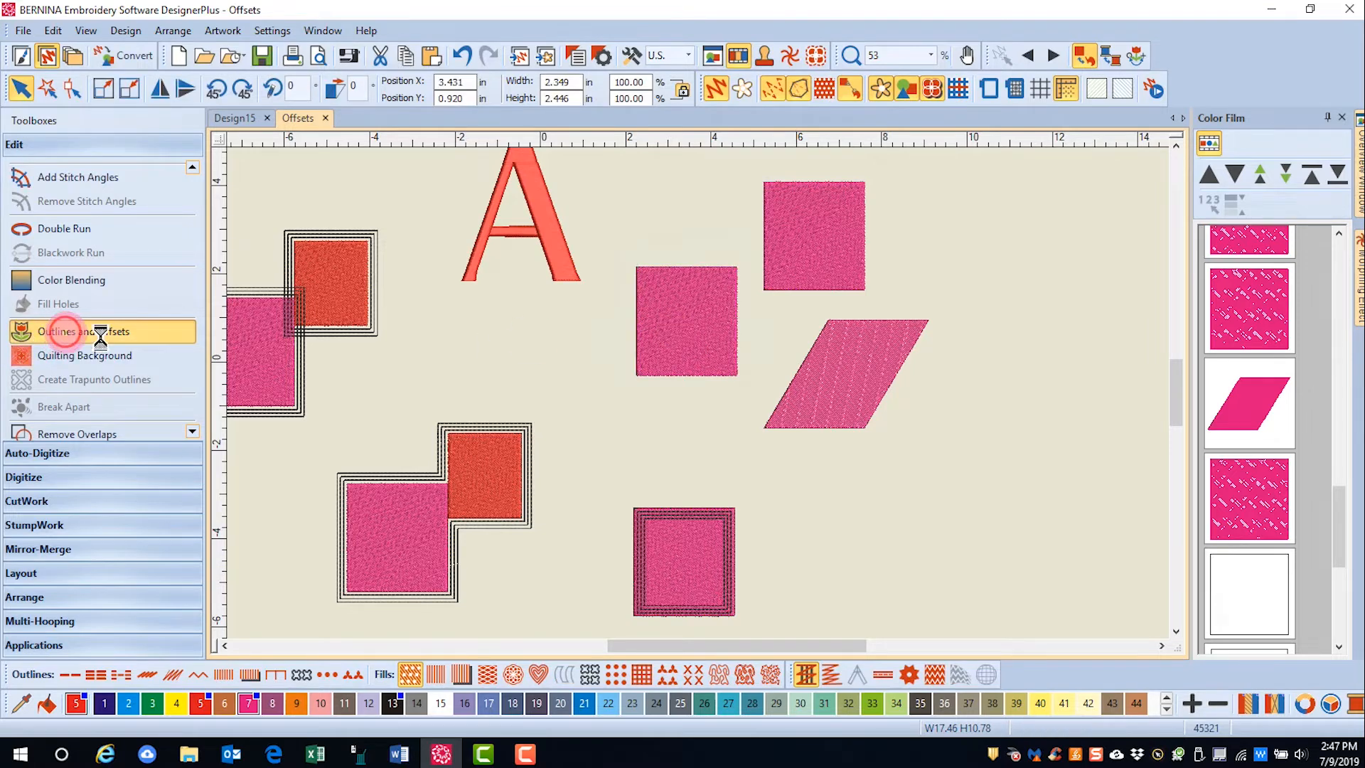
Step: Apply 0.079 triple offsets with rounded corners to the middle square, outline unchecked
left_click(84, 331)
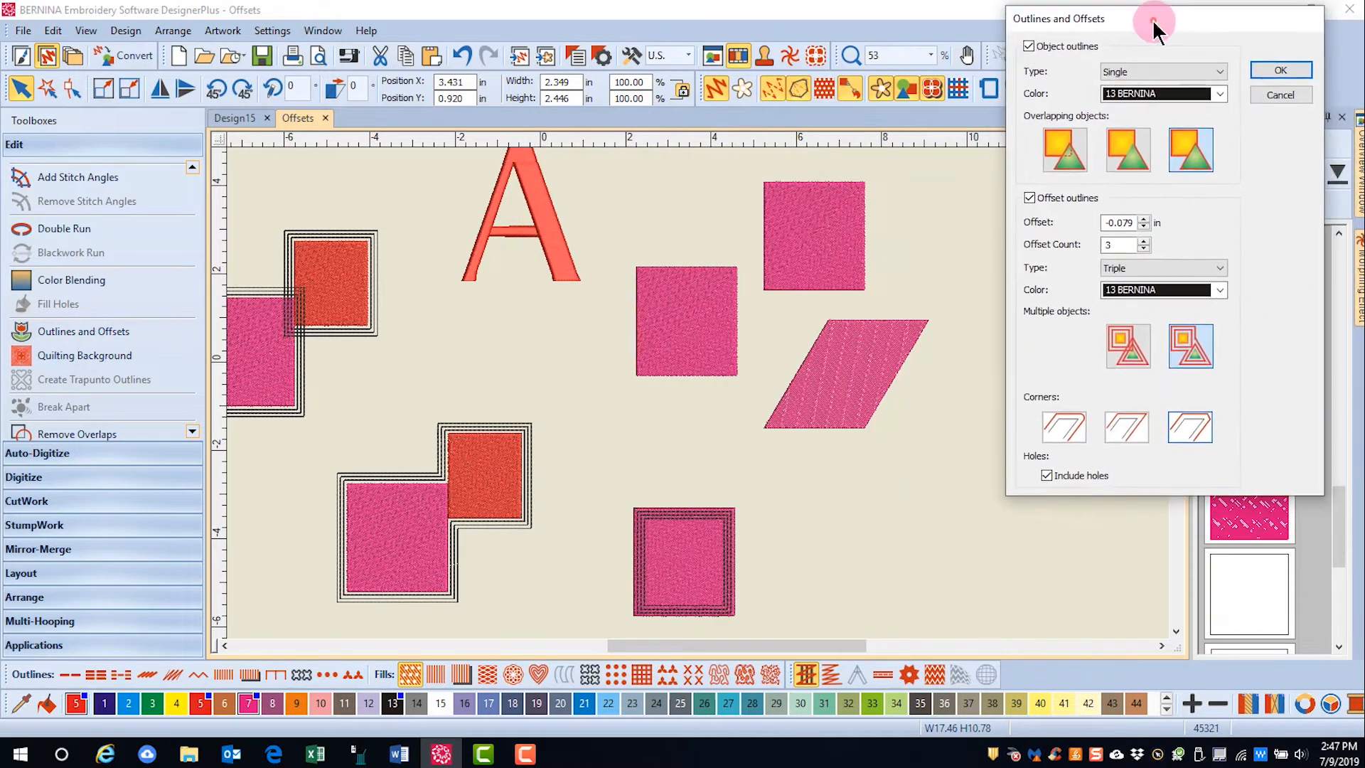
left_click(1028, 47)
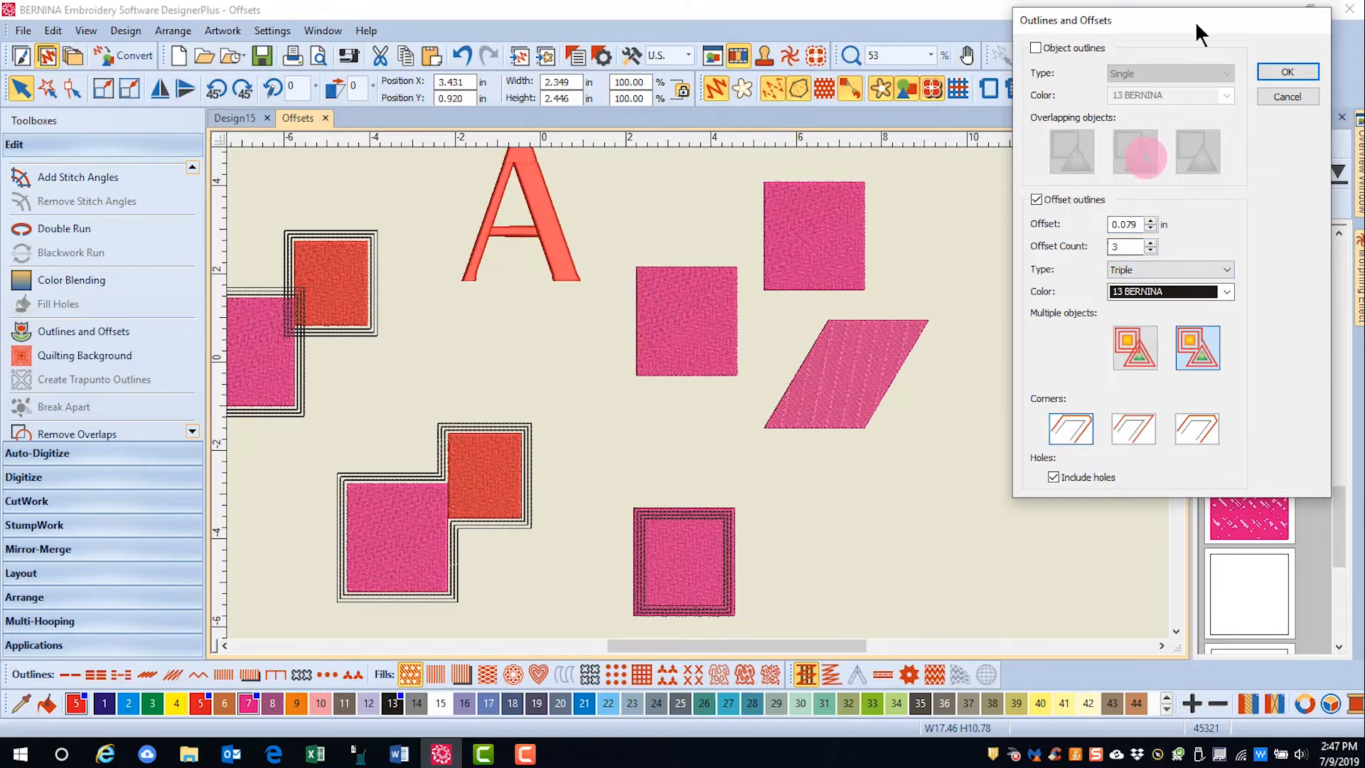
left_click(1289, 71)
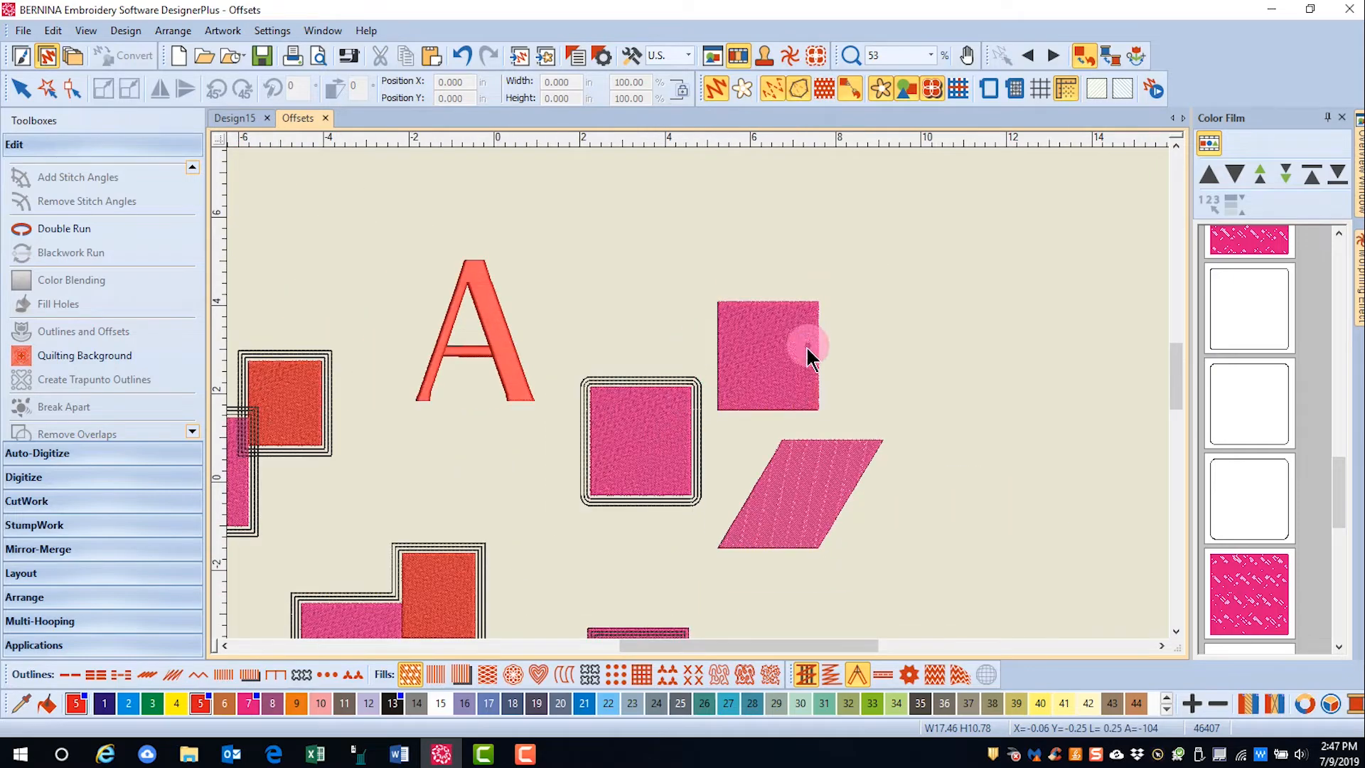
Step: Apply triple-stitch offsets with pointed corners to the upper-right square
left_click(766, 355)
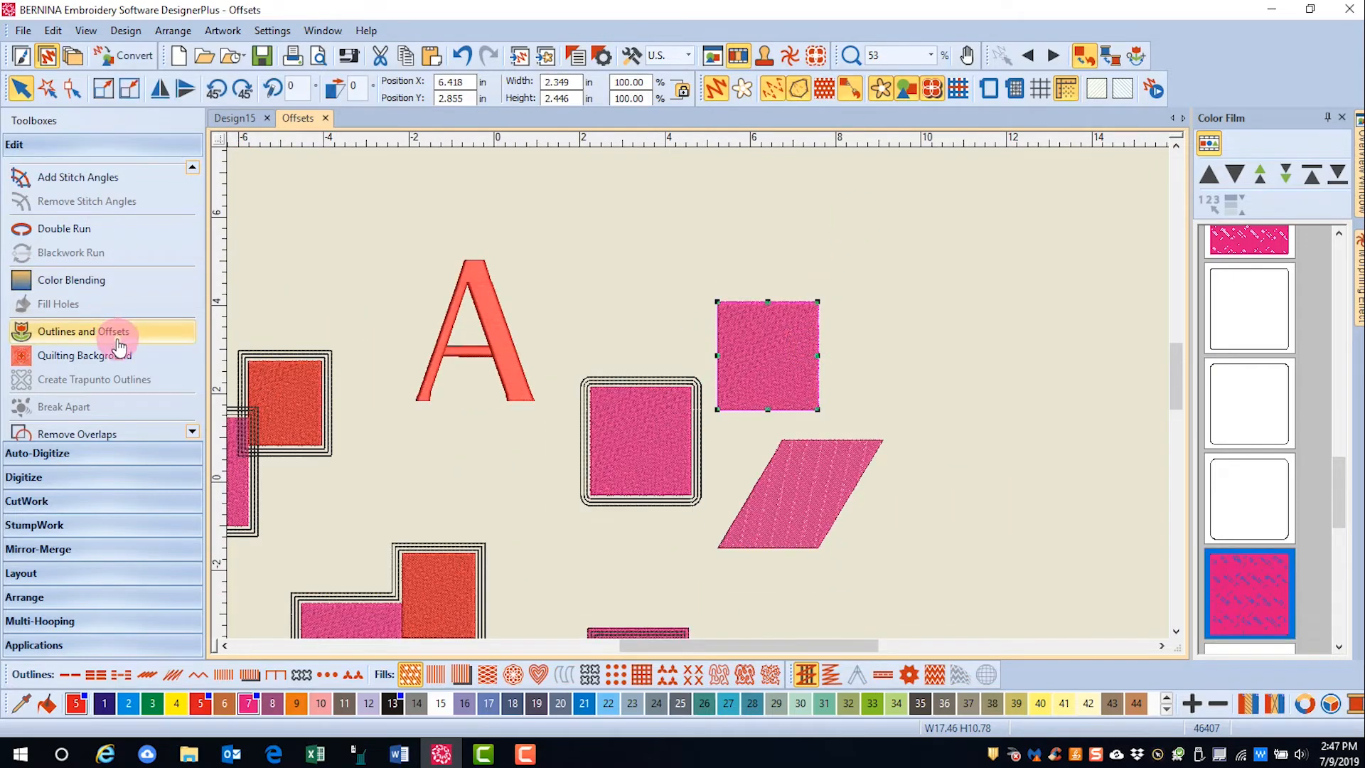
left_click(84, 331)
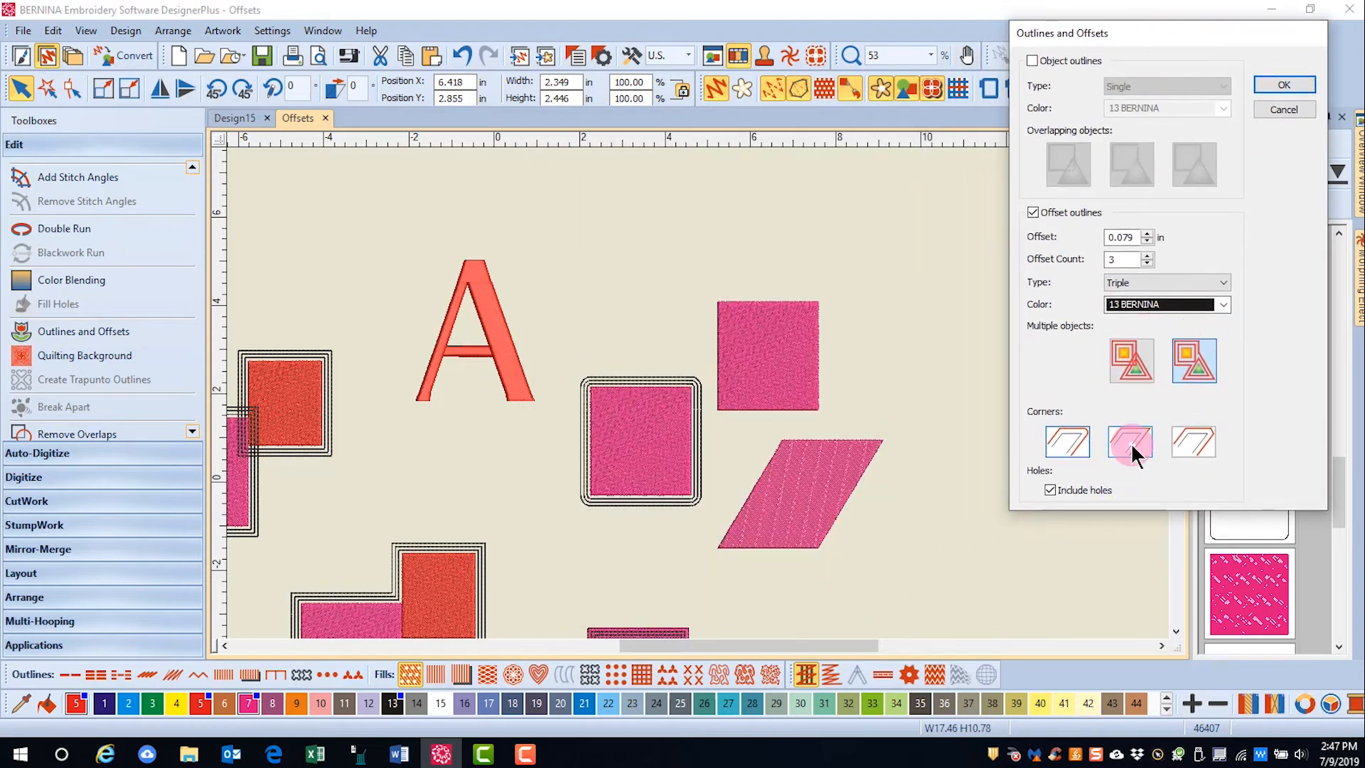
left_click(1131, 440)
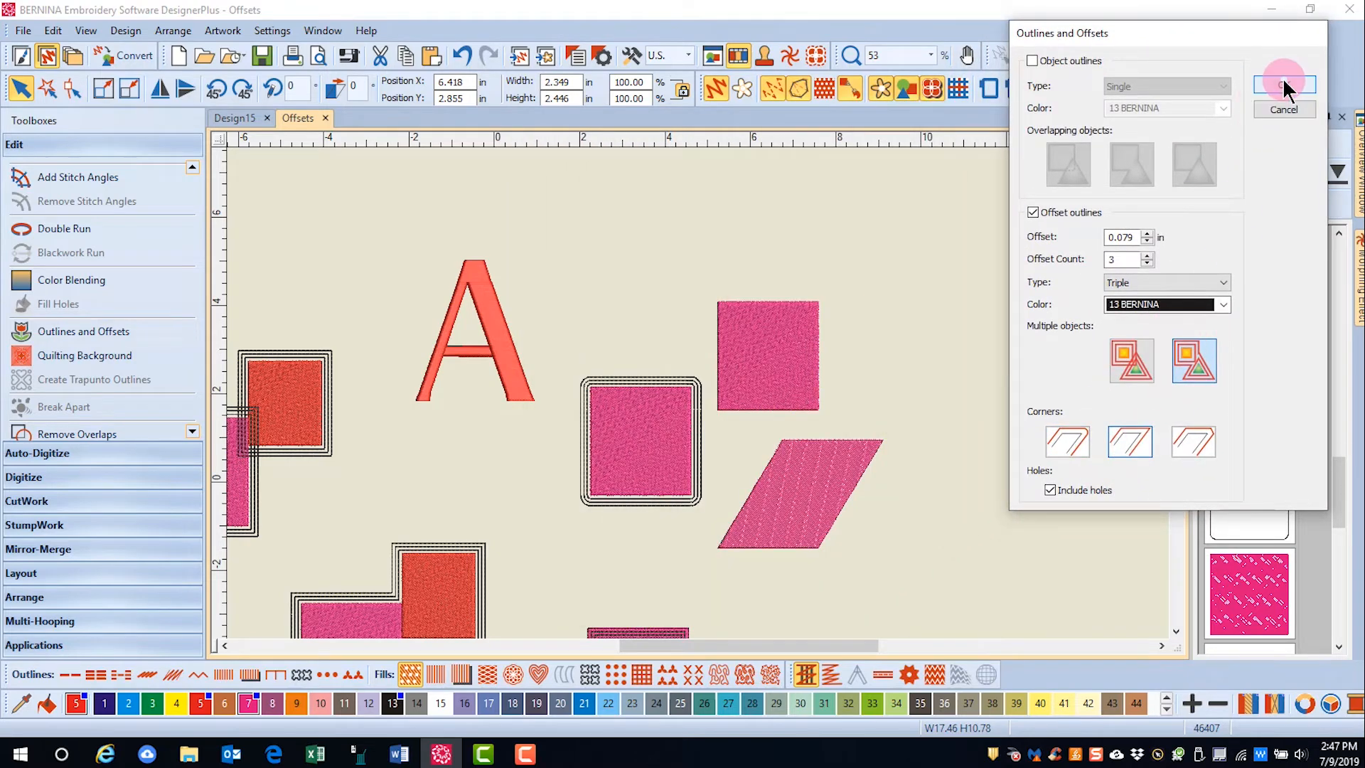
left_click(1284, 83)
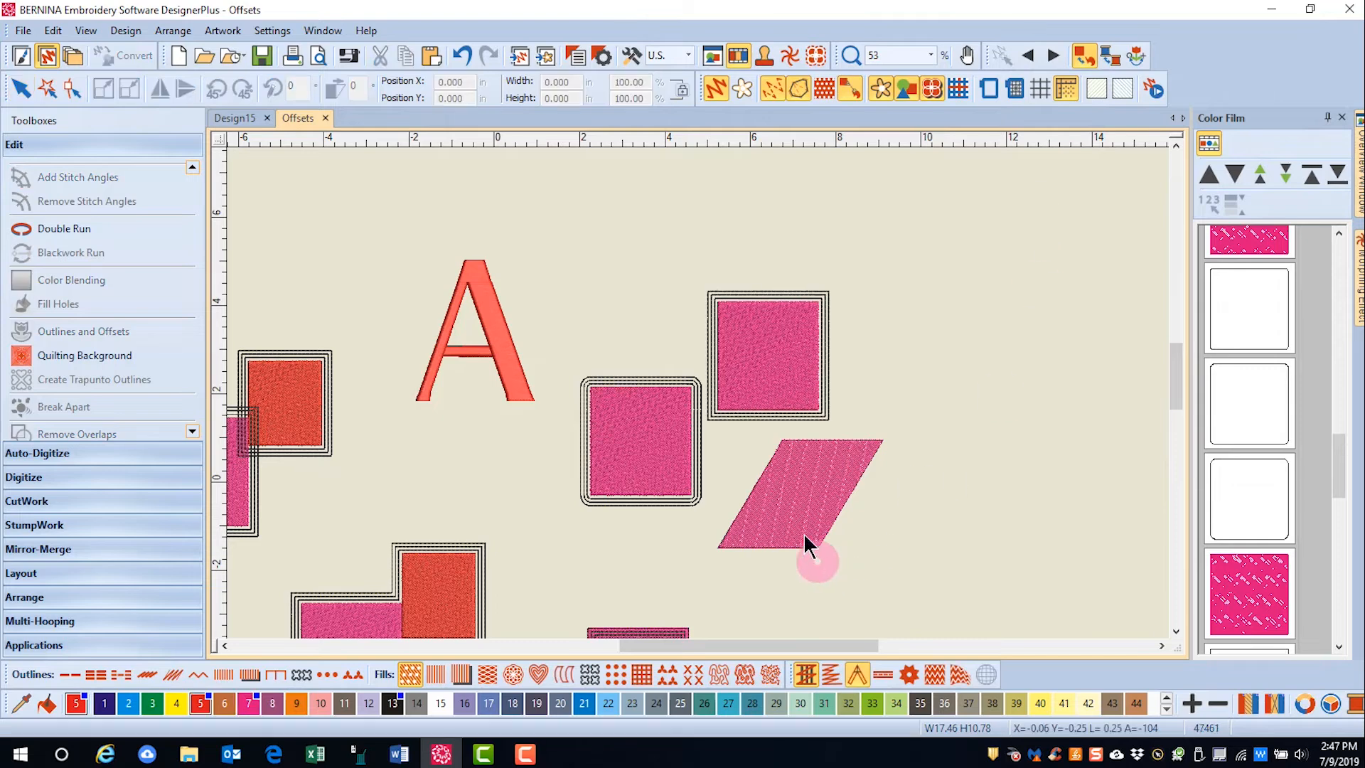
Step: Apply triple-stitch offsets with cut corners to the parallelogram
left_click(798, 494)
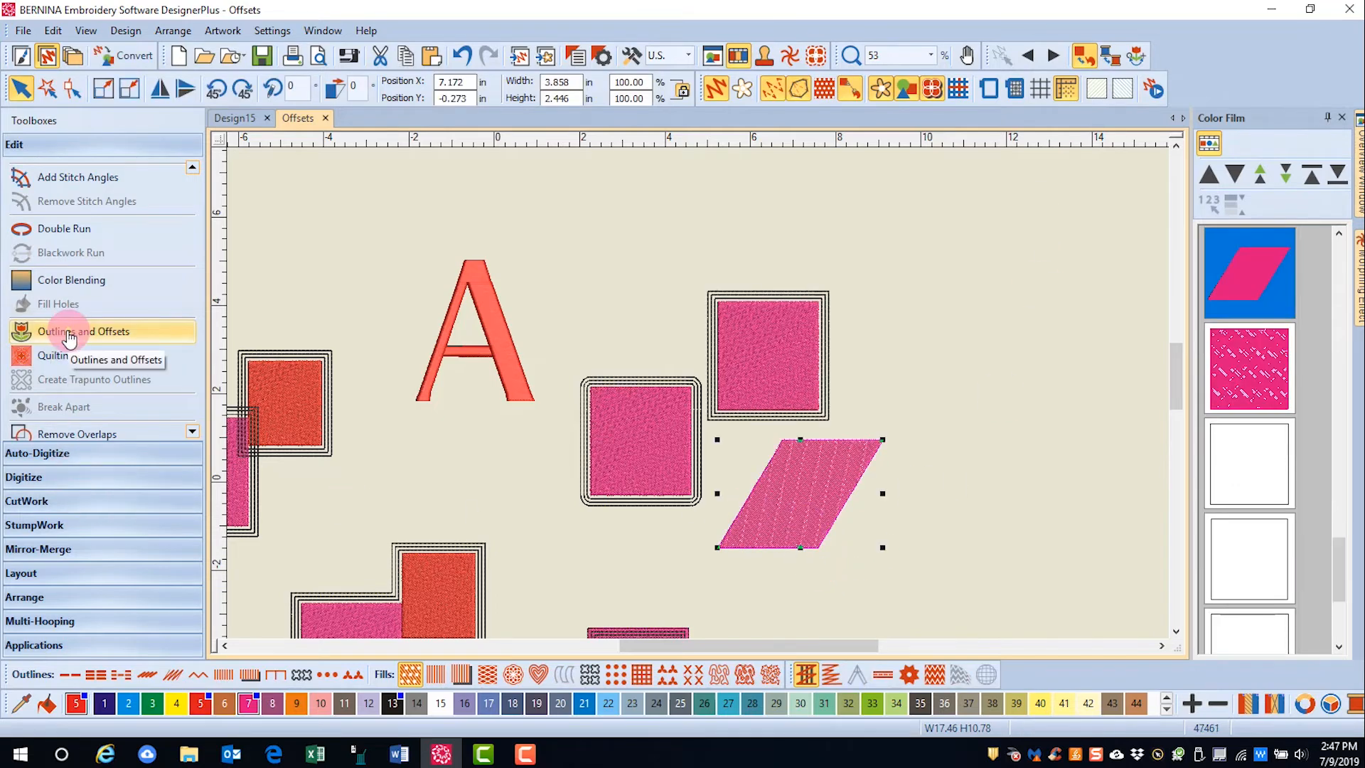
left_click(84, 331)
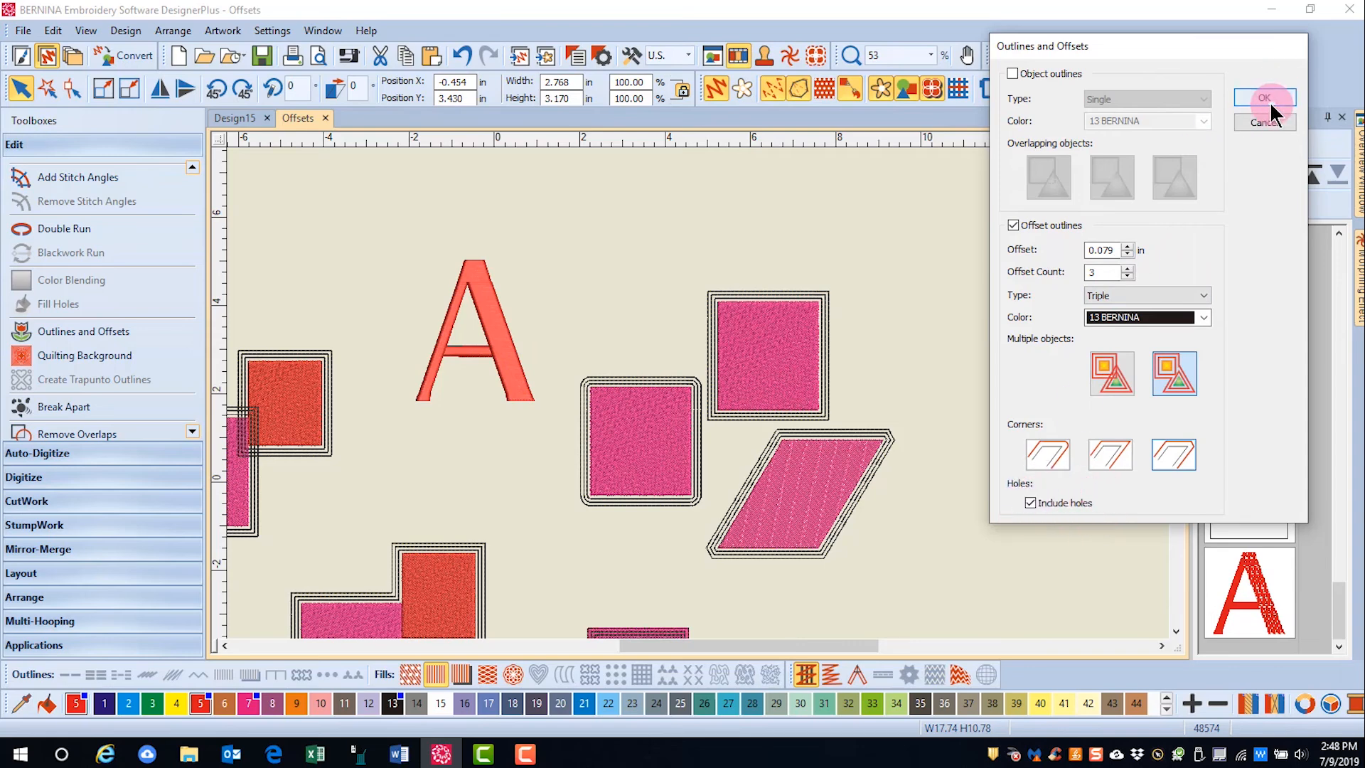
left_click(1264, 97)
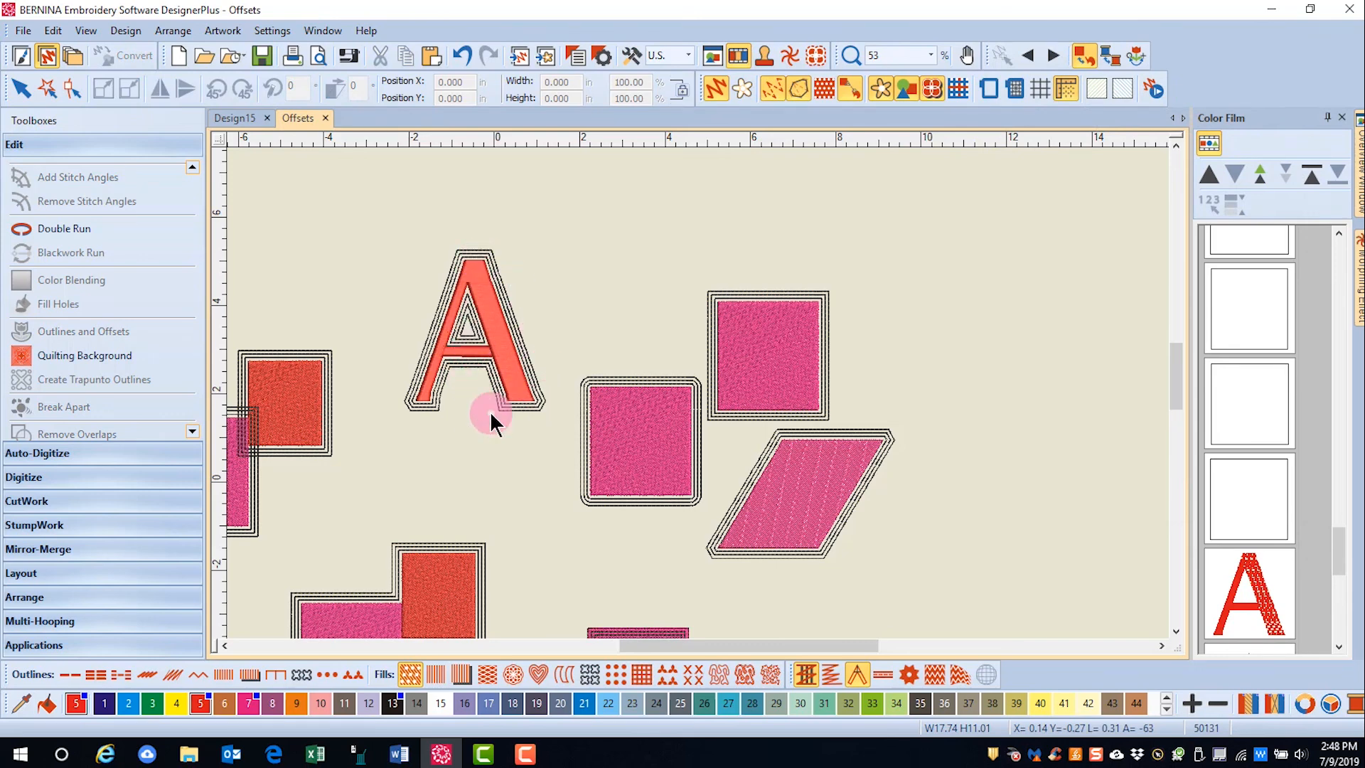
mouse_move(1010, 339)
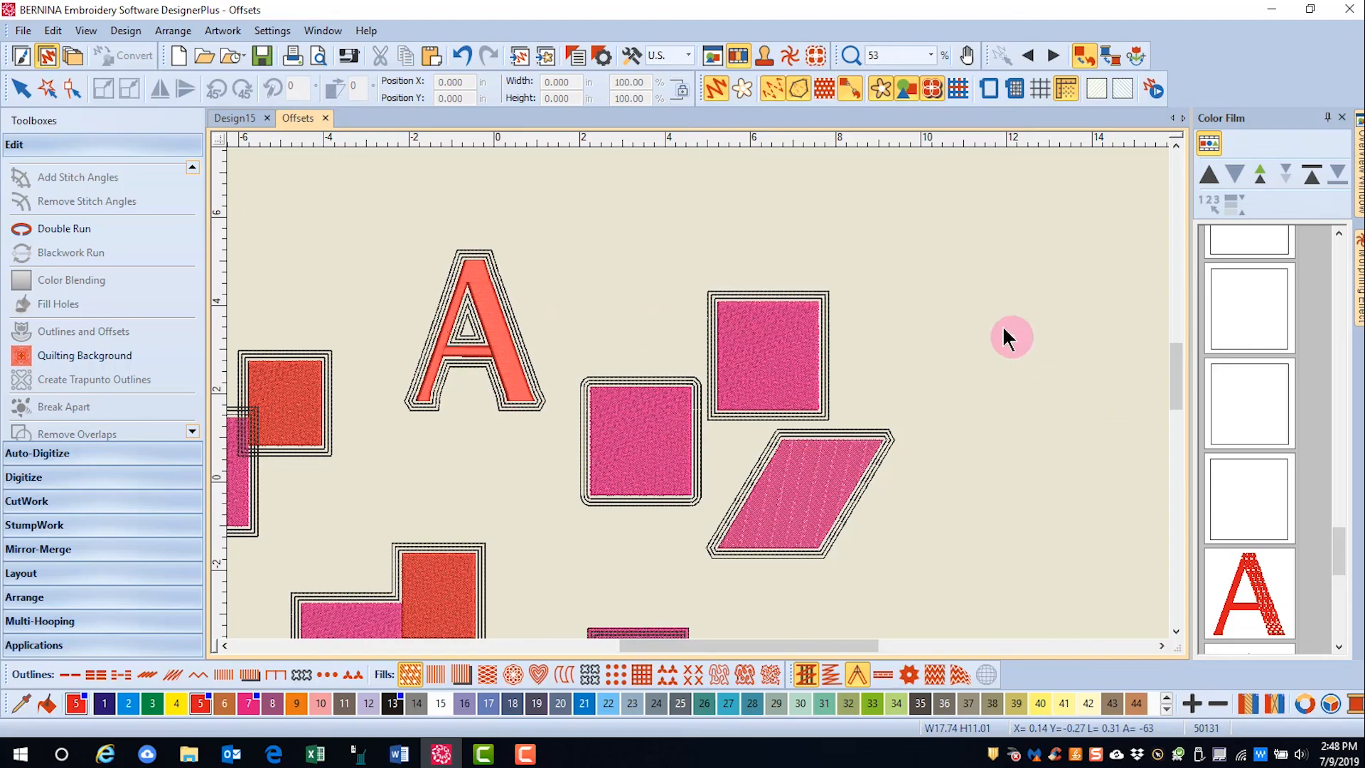